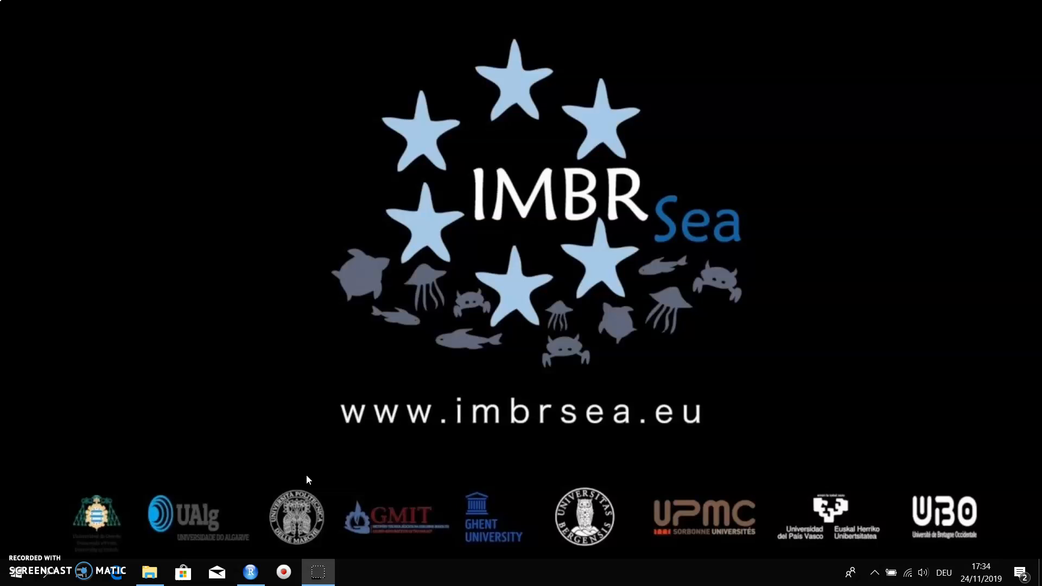
# Step: Browse File Explorer to Documents > Screensaver, glancing at Pictures > IMBRSea along the way
pyautogui.click(150, 572)
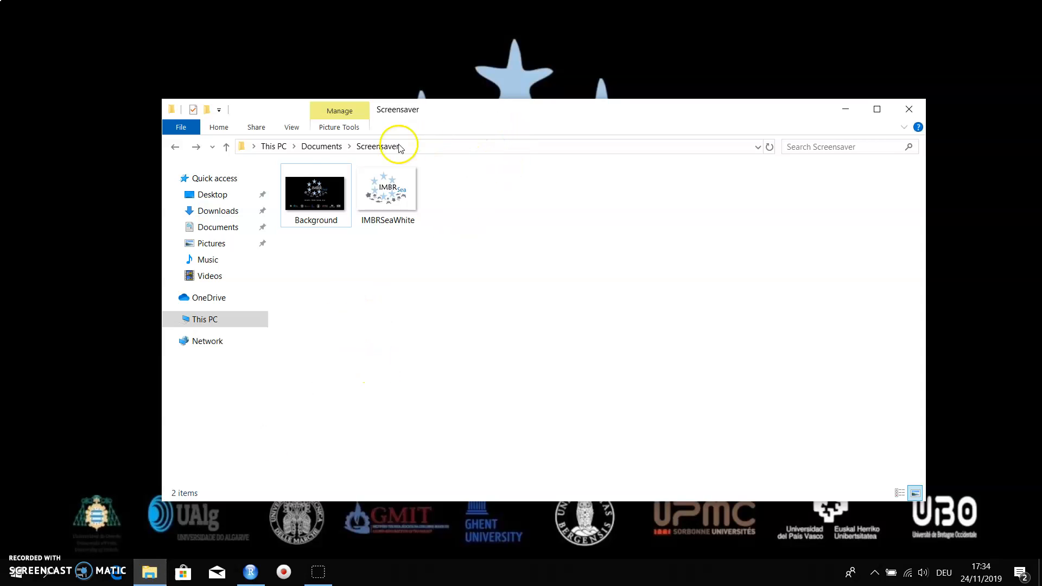
pyautogui.moveTo(372, 157)
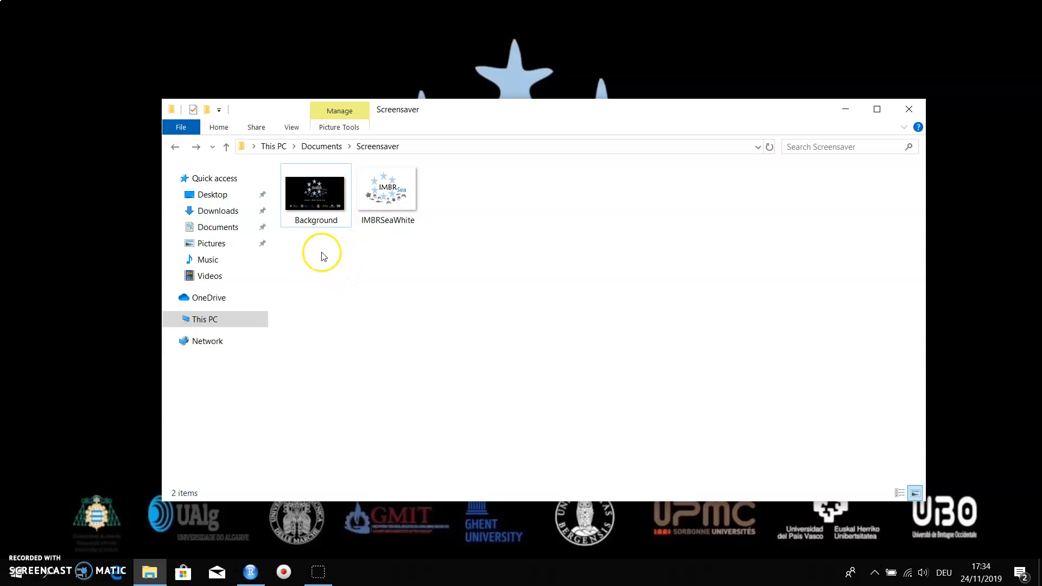
pyautogui.moveTo(316, 232)
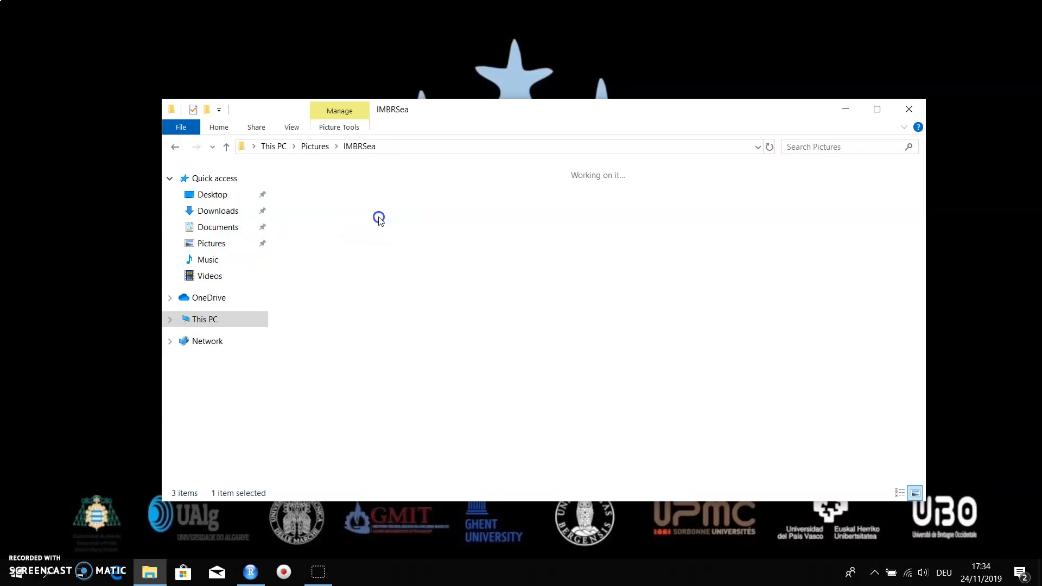
pyautogui.click(175, 146)
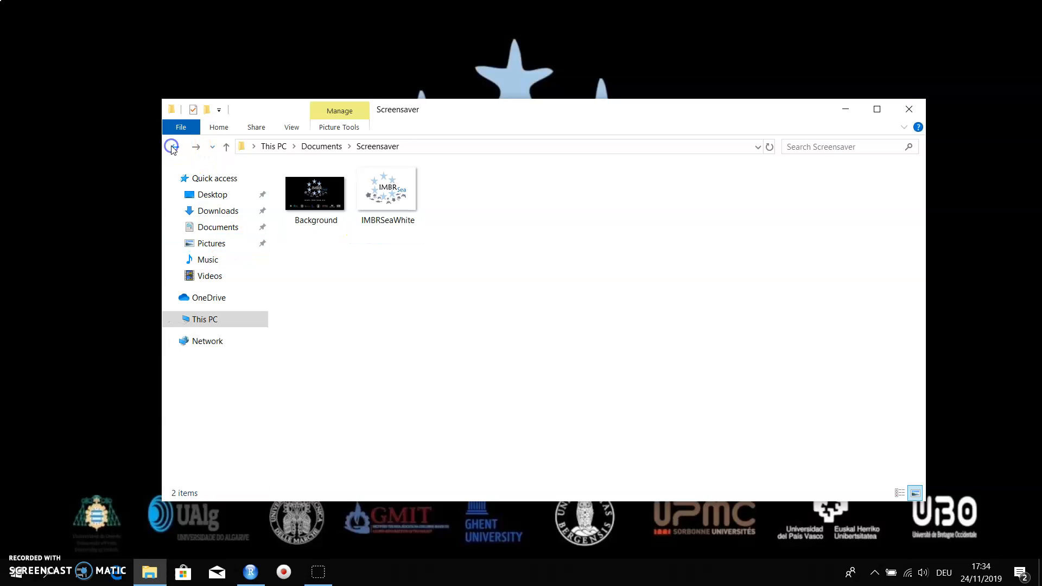
pyautogui.click(250, 572)
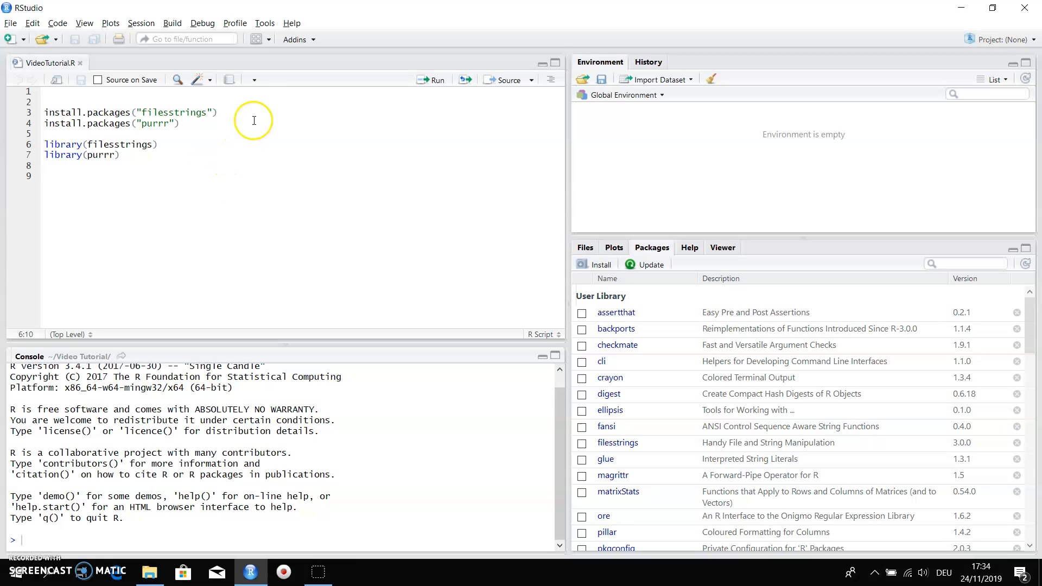
pyautogui.moveTo(239, 129)
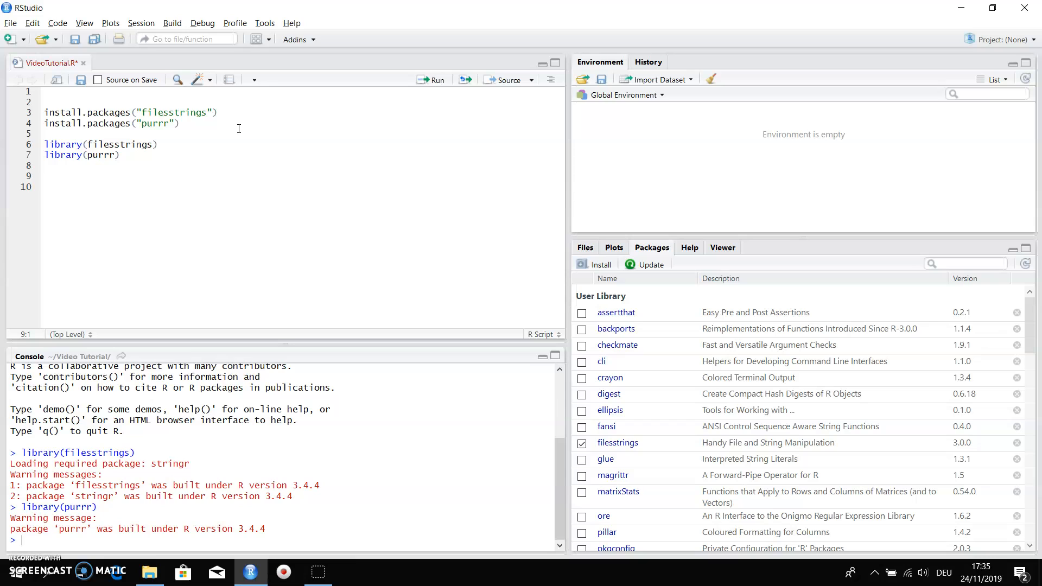
# Step: Start a file.move( call on script line 9 and bring back the Screensaver folder window
pyautogui.write('file.')
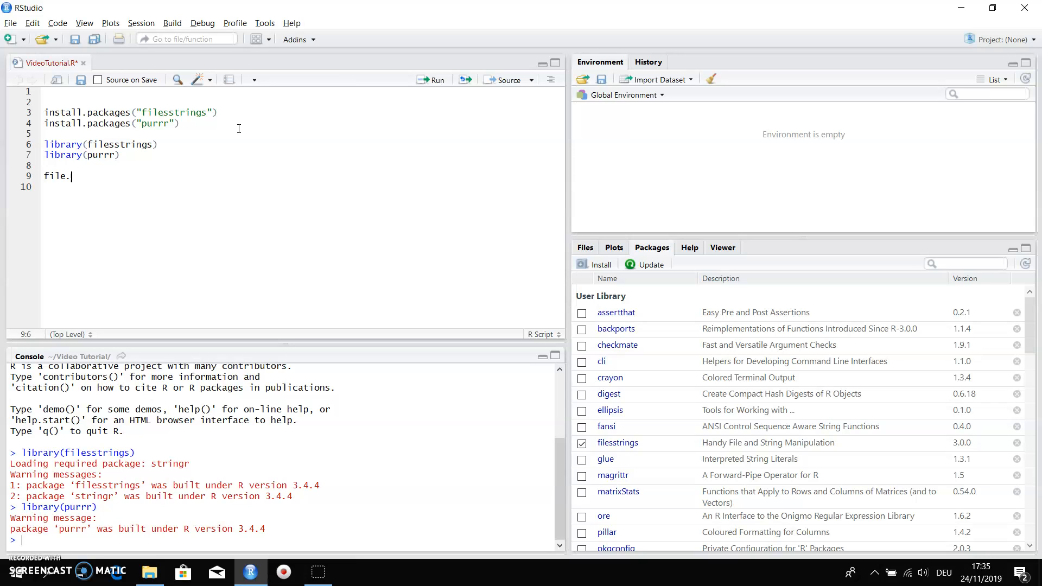
pyautogui.write('move(')
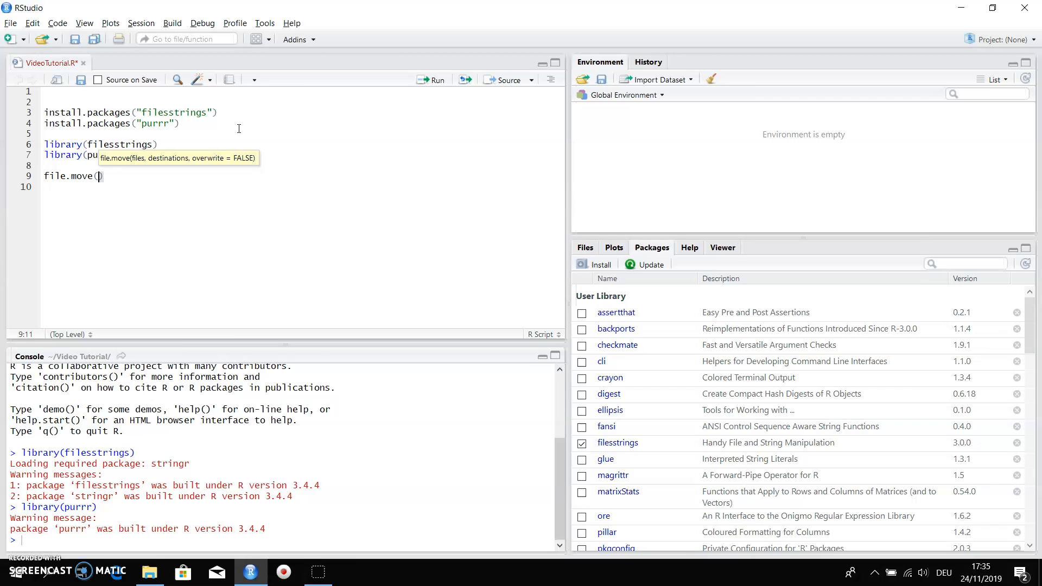
pyautogui.click(149, 572)
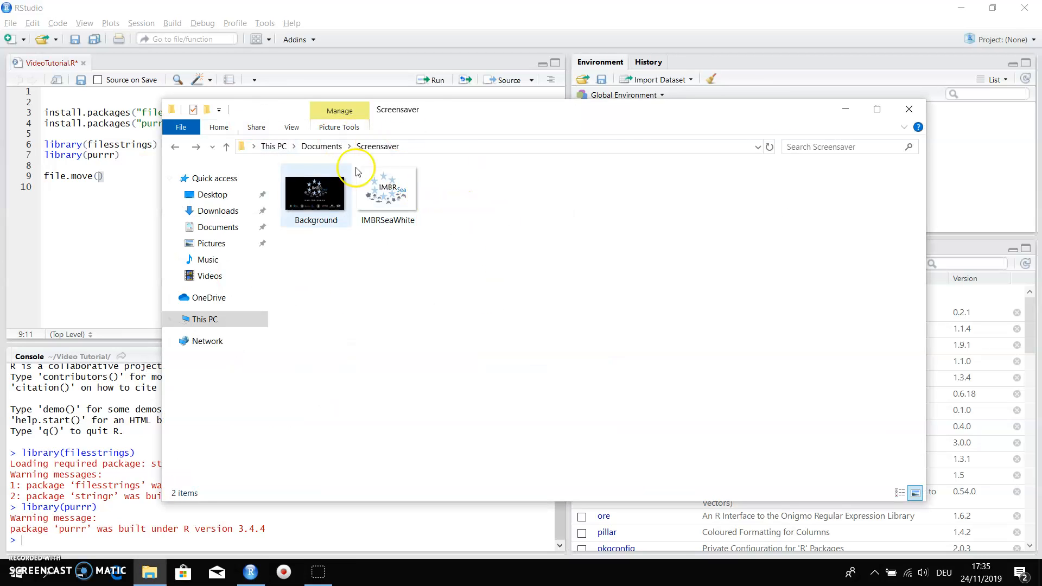
pyautogui.moveTo(757, 150)
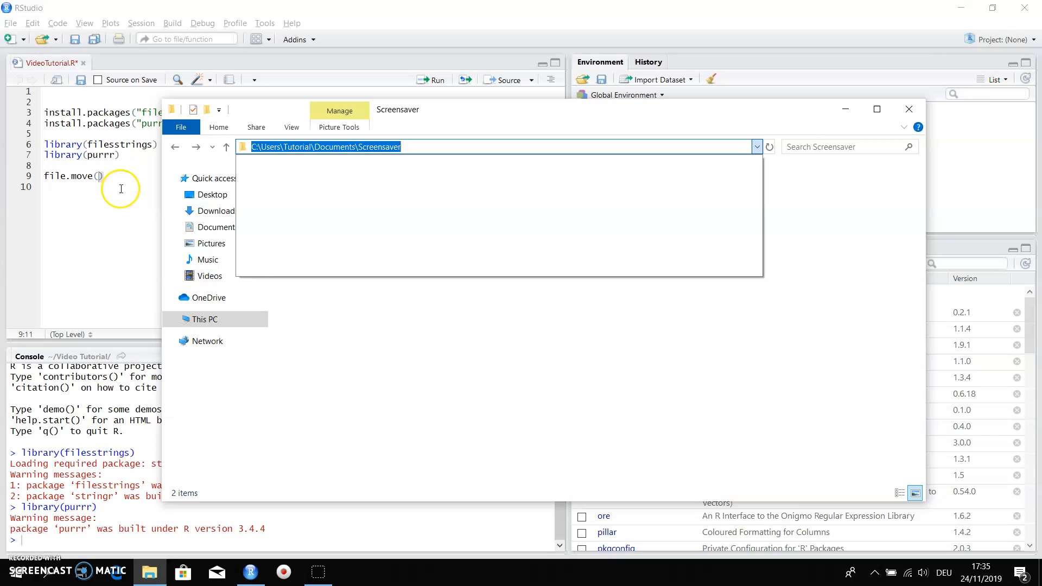
# Step: Enter the quoted C:\Users\Tutorial\Documents\Screensaver path to Background.jpg as the first argument, plus a comma
pyautogui.write('C:\\Users\\Tutorial\\Documents\\Screensaver')
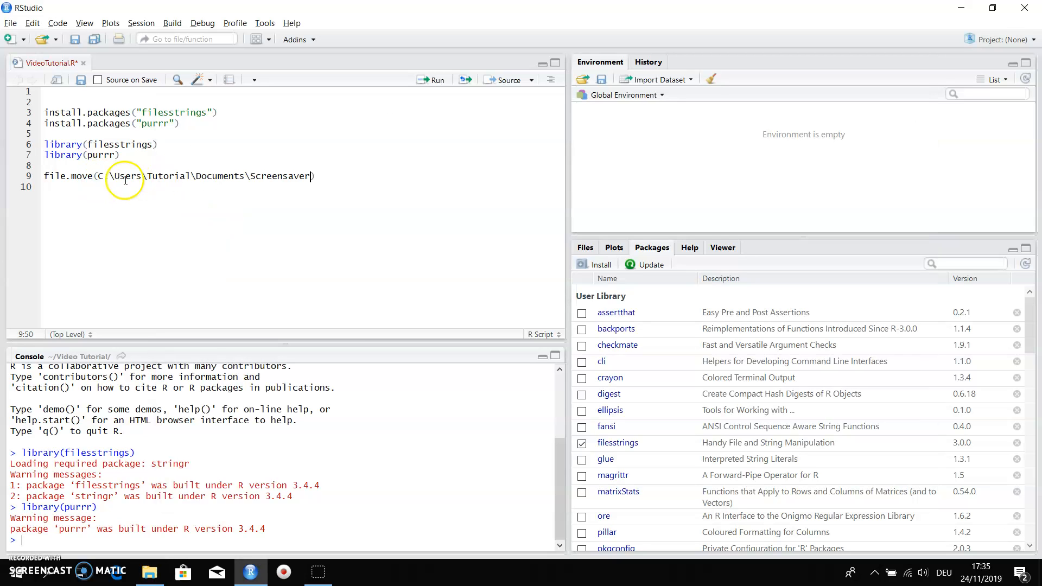
pyautogui.write(':/')
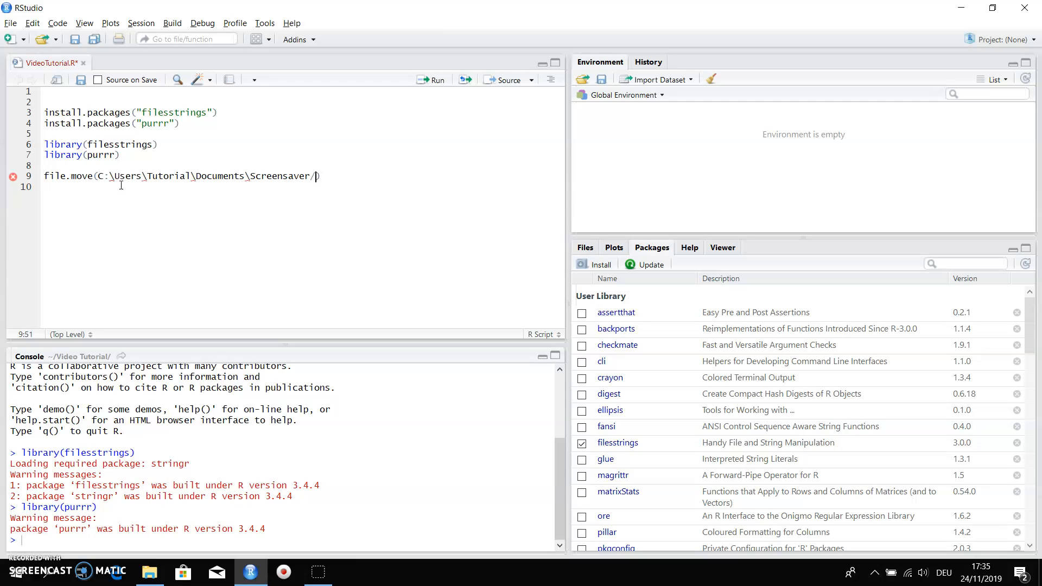
pyautogui.write('Backg')
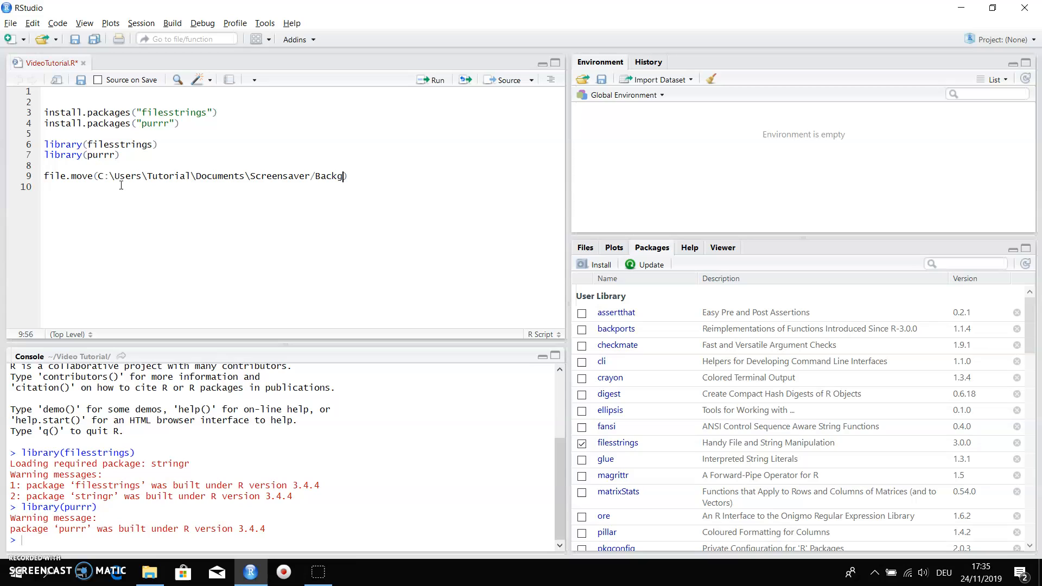
pyautogui.write('round.')
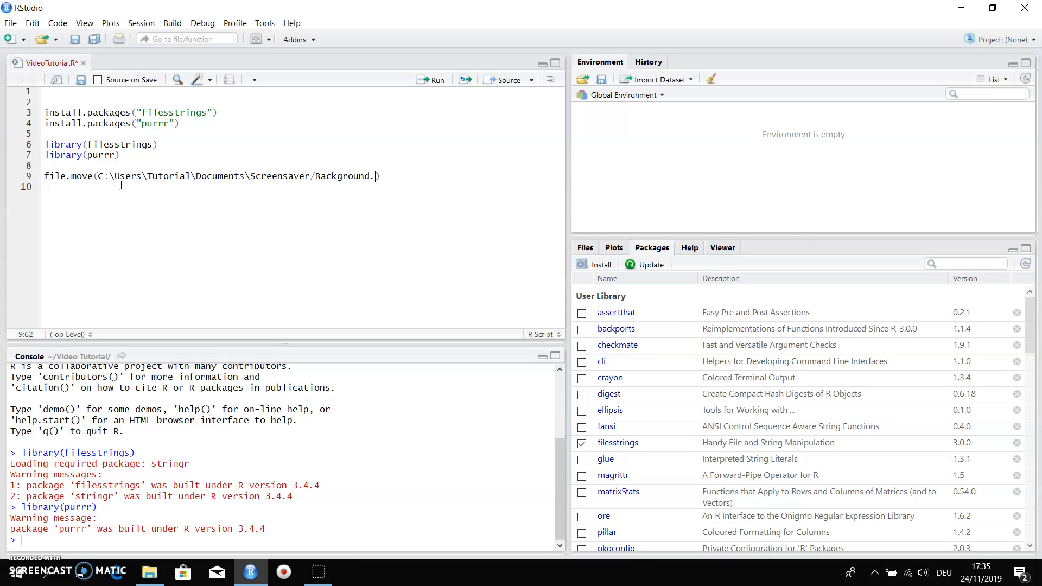
pyautogui.write('jpg"')
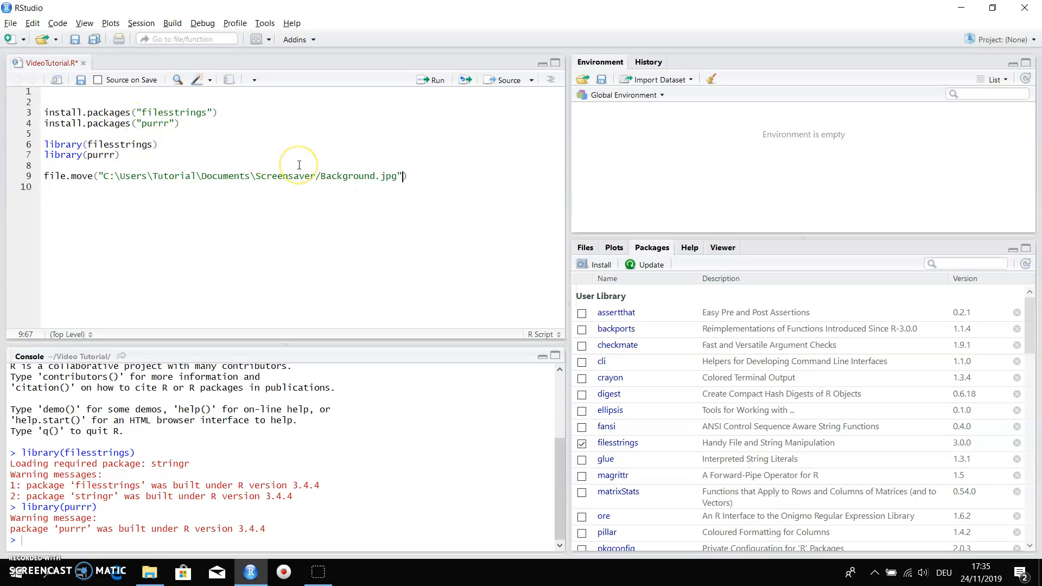
pyautogui.write(',')
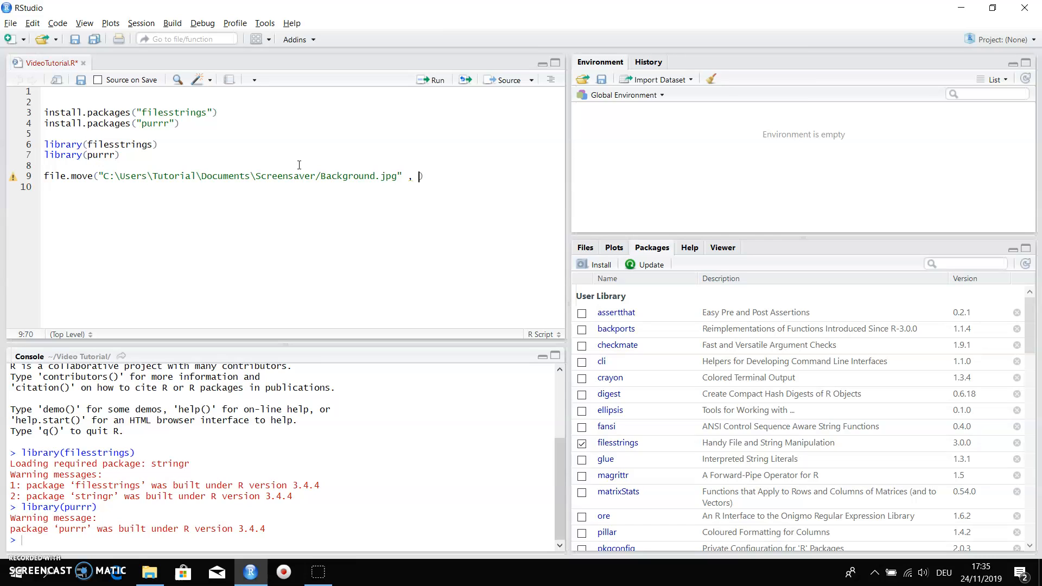
# Step: Copy the Pictures > IMBRSea folder path from Explorer and insert it as the destination argument
pyautogui.click(150, 572)
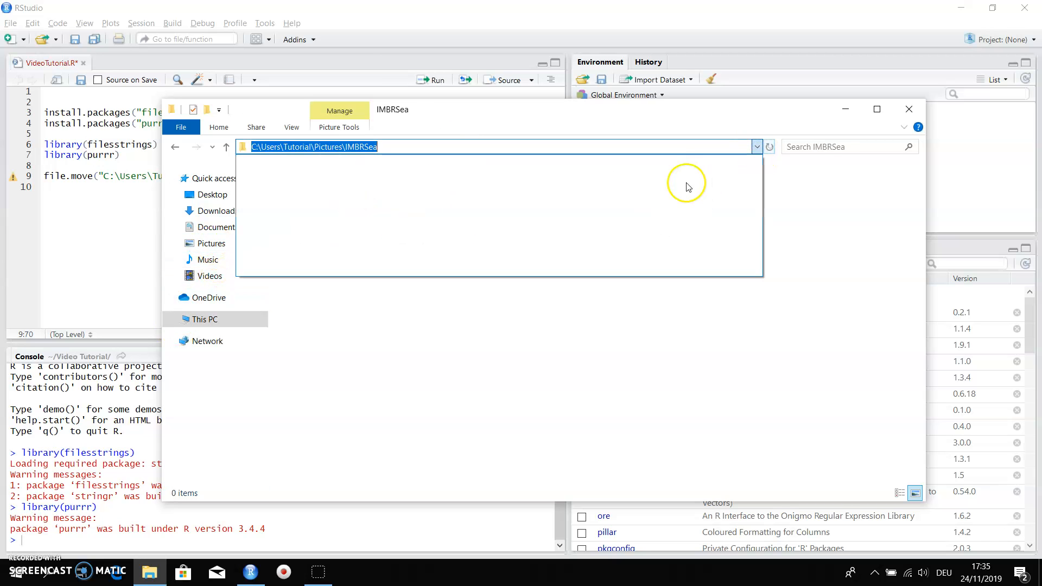
pyautogui.click(910, 109)
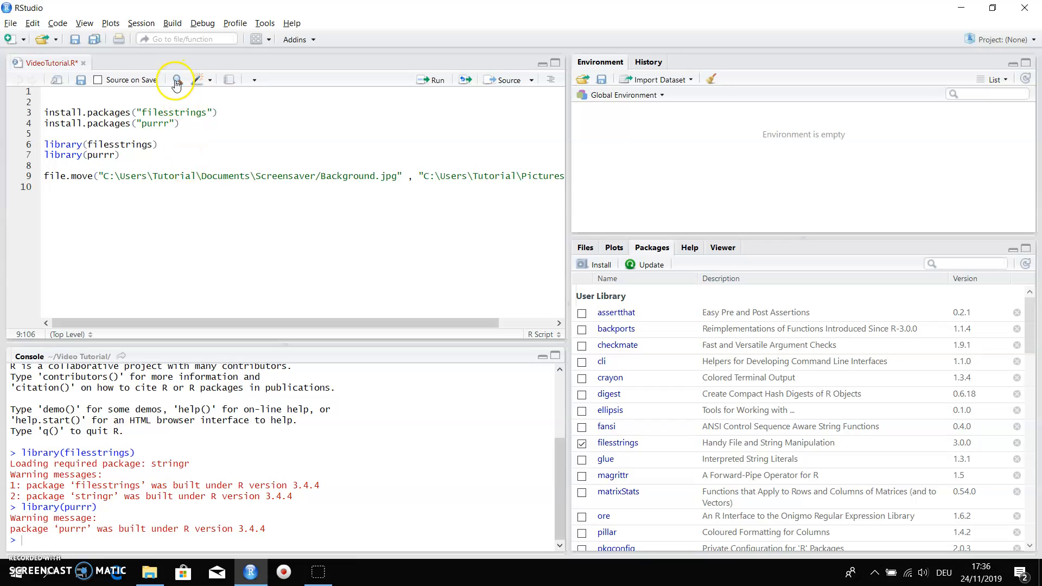
# Step: Use Find/Replace to change all eight backslashes in the paths to forward slashes
pyautogui.click(176, 81)
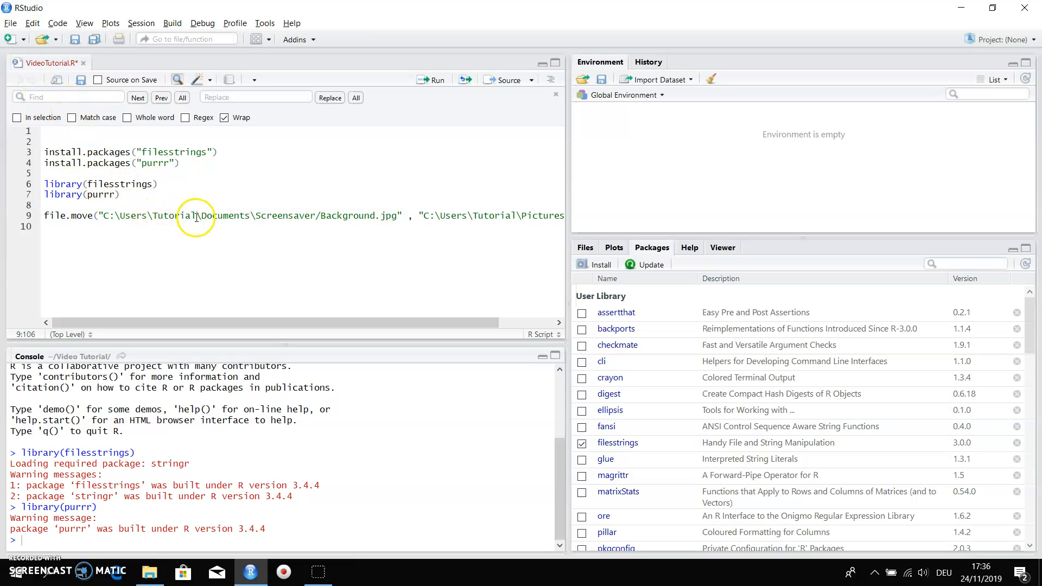
pyautogui.click(201, 216)
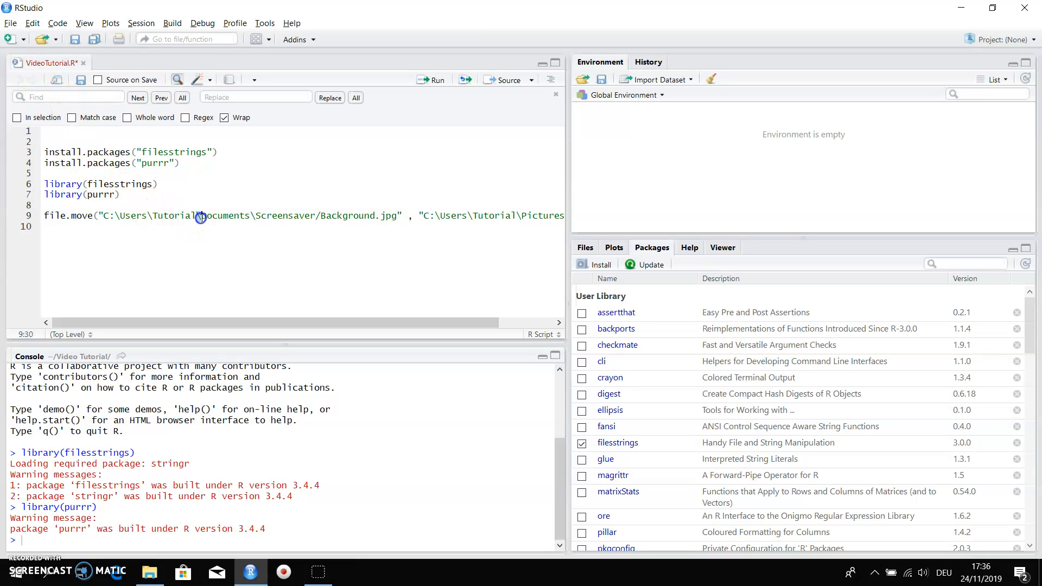
pyautogui.write('\\')
pyautogui.write('/')
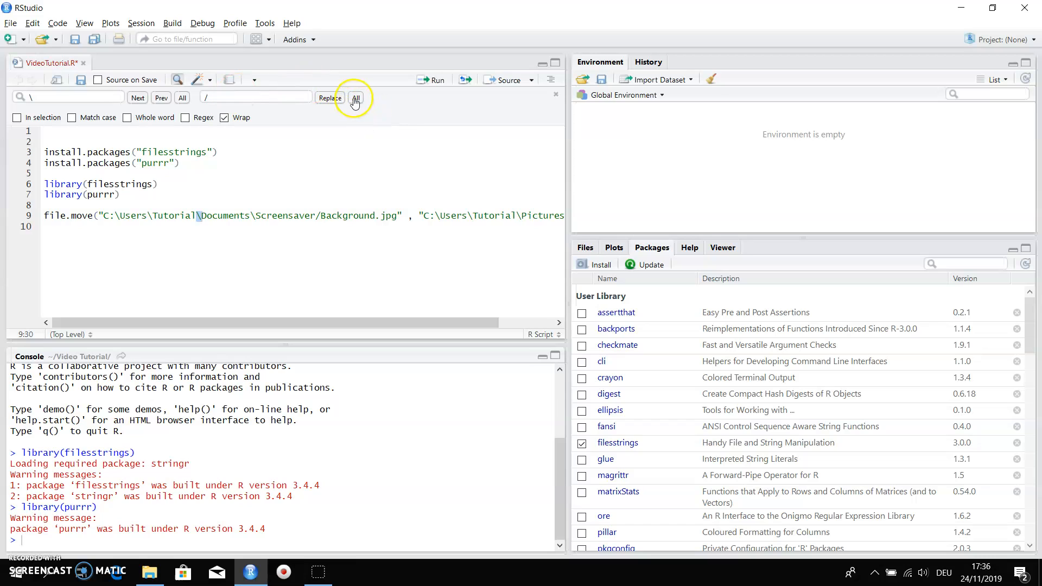
pyautogui.click(356, 98)
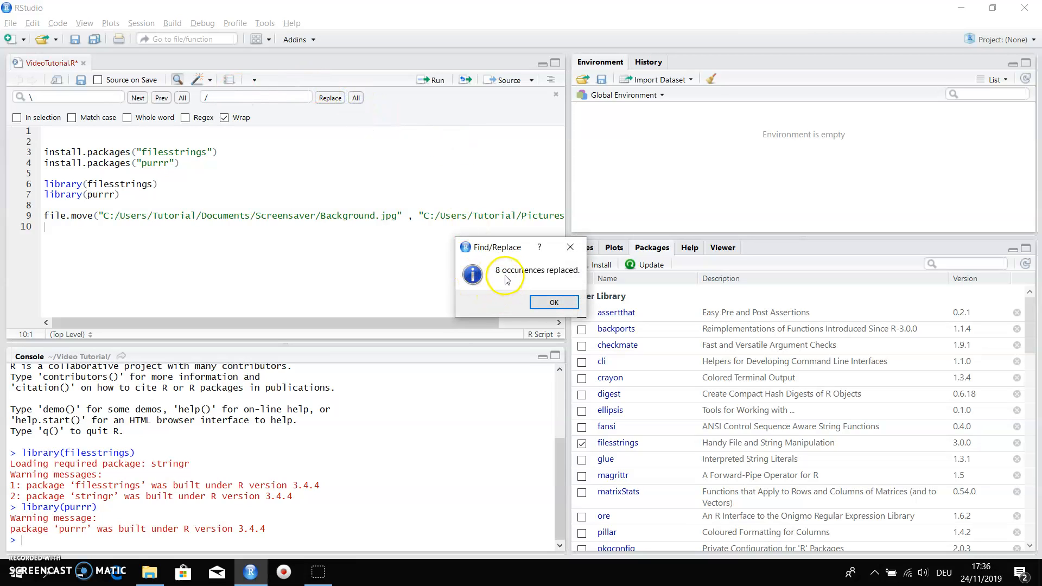
pyautogui.click(555, 302)
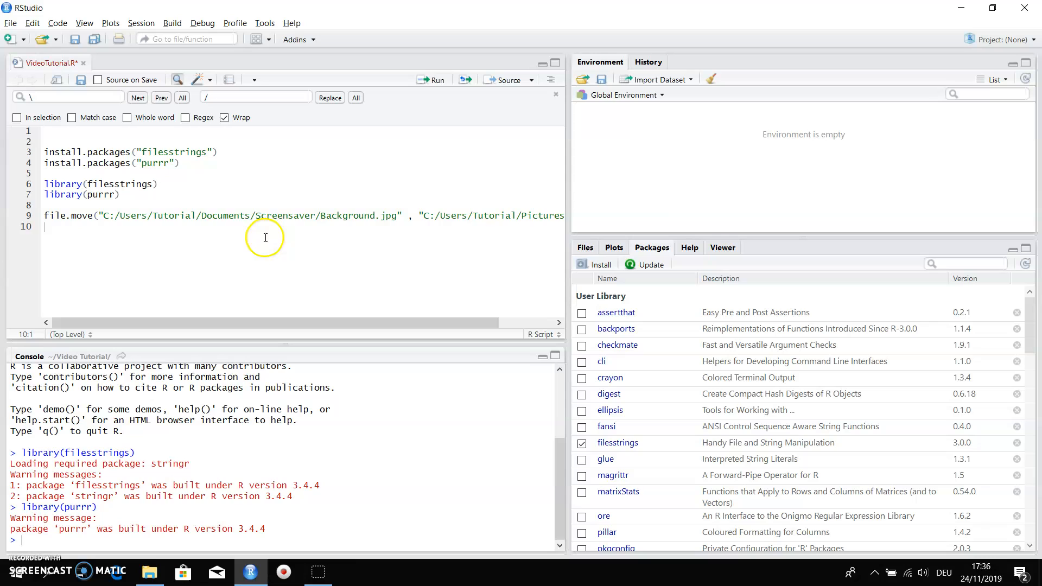
pyautogui.moveTo(314, 219)
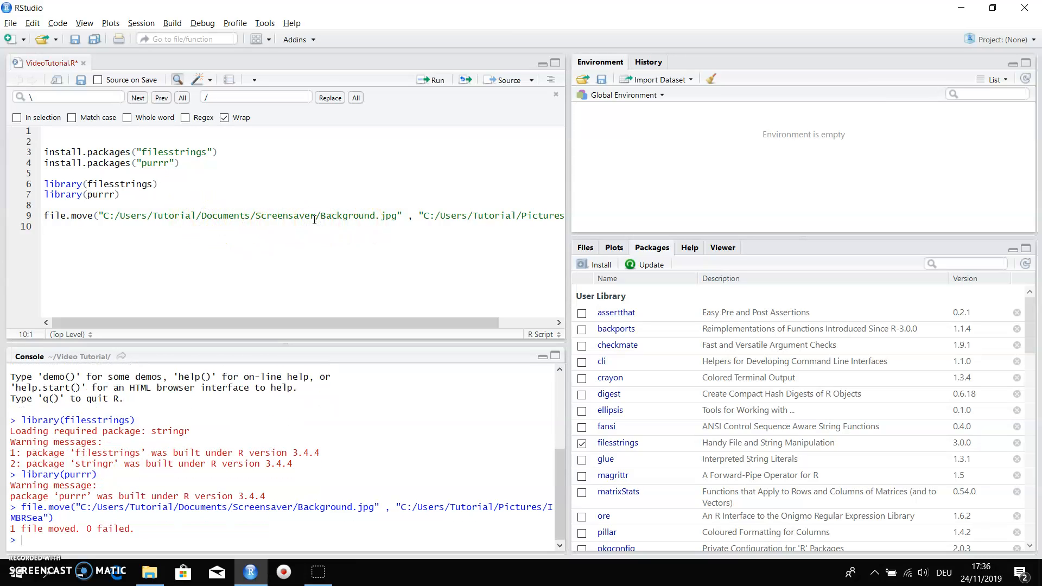
pyautogui.moveTo(64, 539)
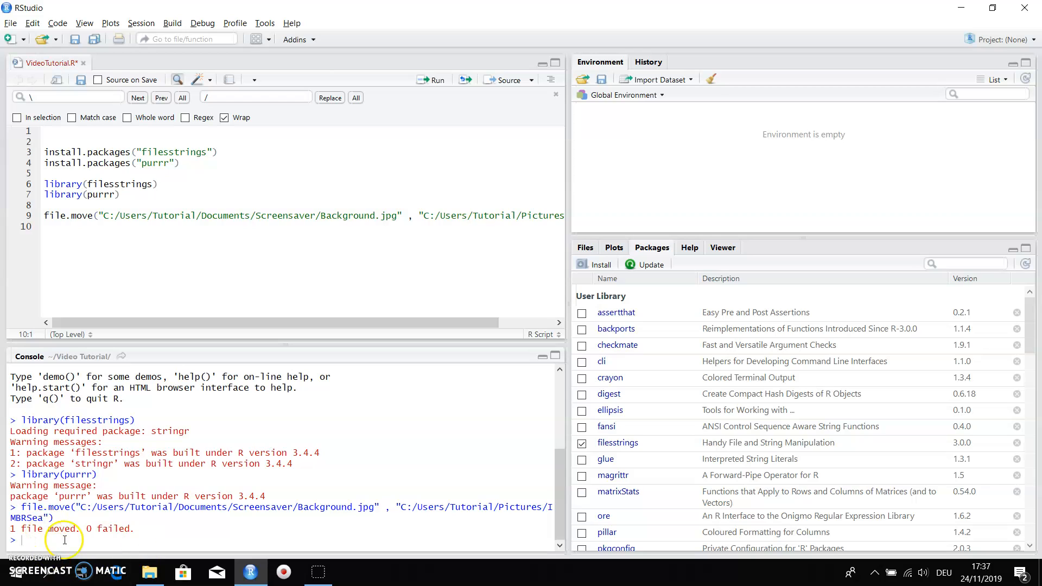
pyautogui.moveTo(73, 531)
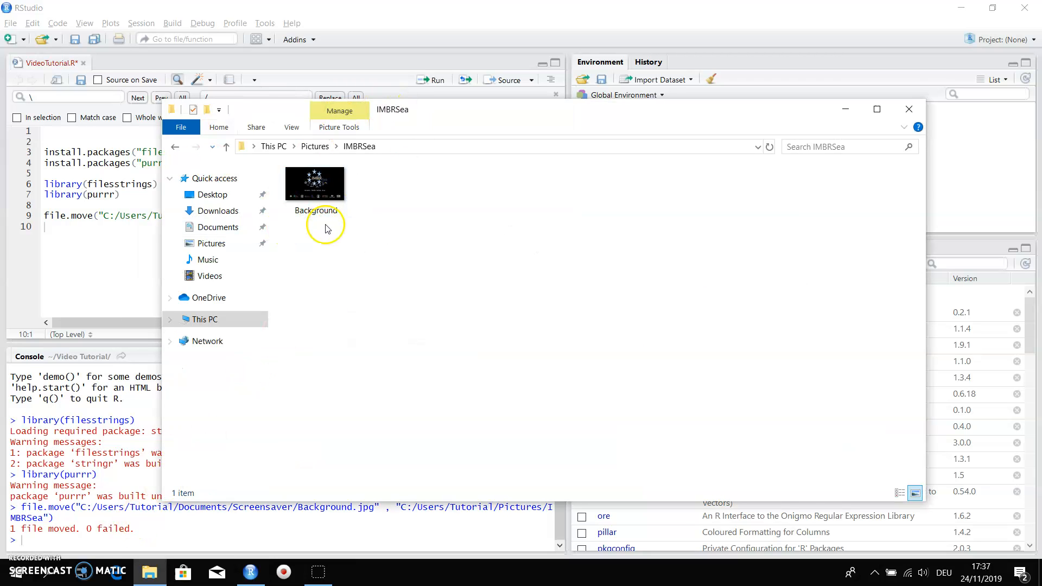
# Step: Open the moved Background image from Pictures > IMBRSea in Photos
pyautogui.doubleClick(315, 183)
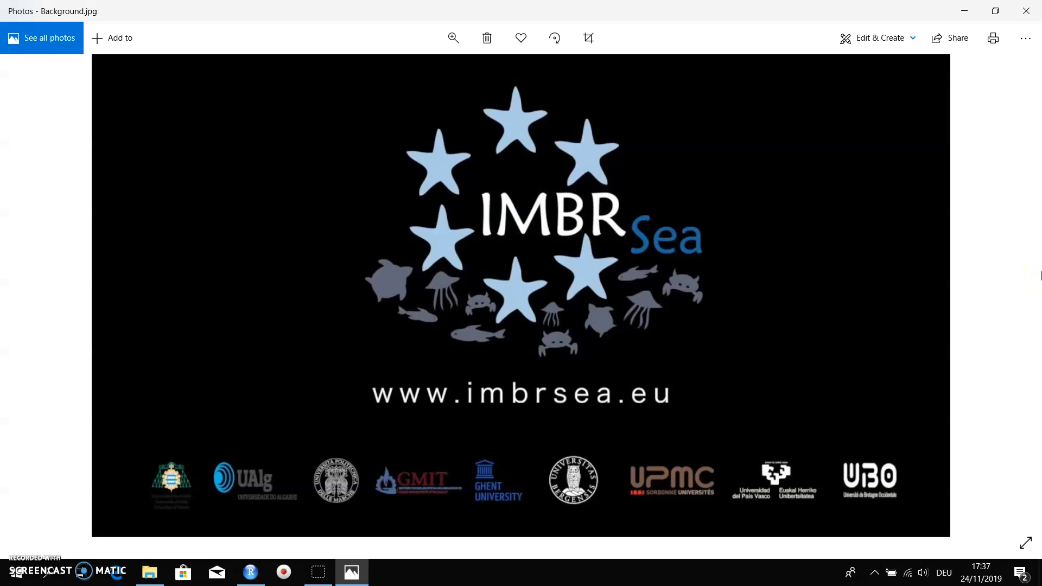